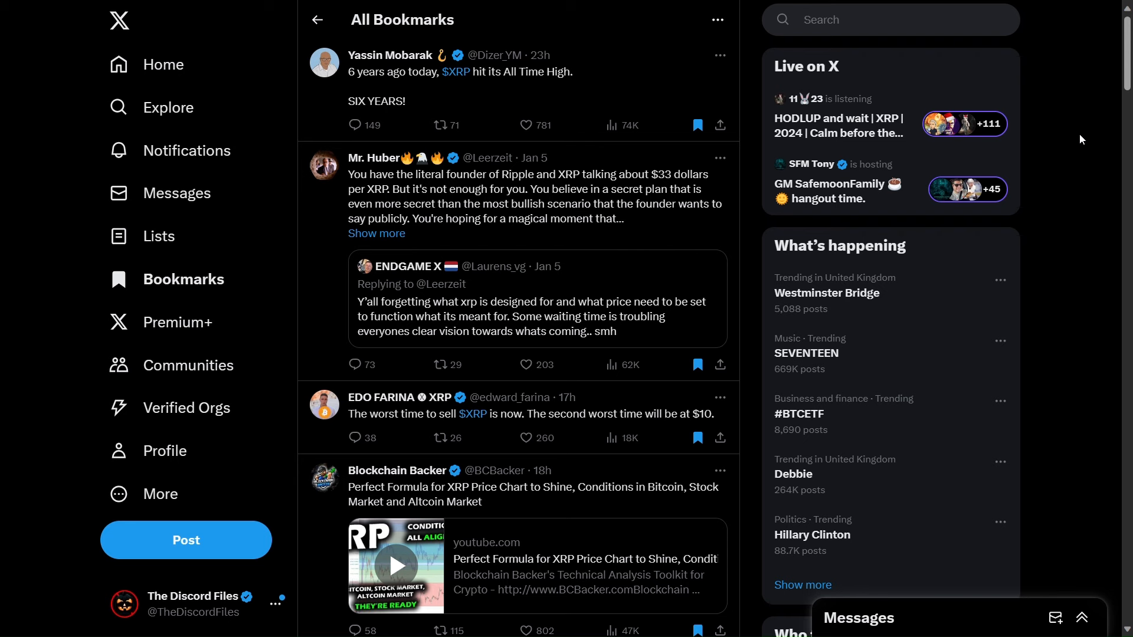
- View Mr. Huber's bookmarked Ripple founder $33 XRP post with its replies in the side panel
scroll(down, 3)
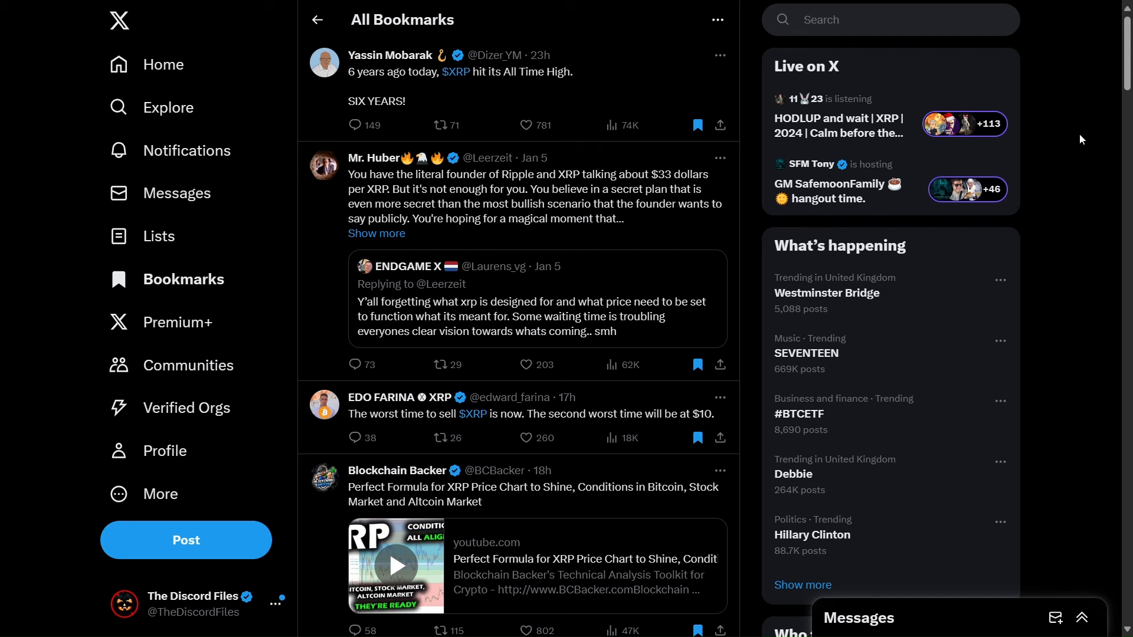
mouse_move(375, 234)
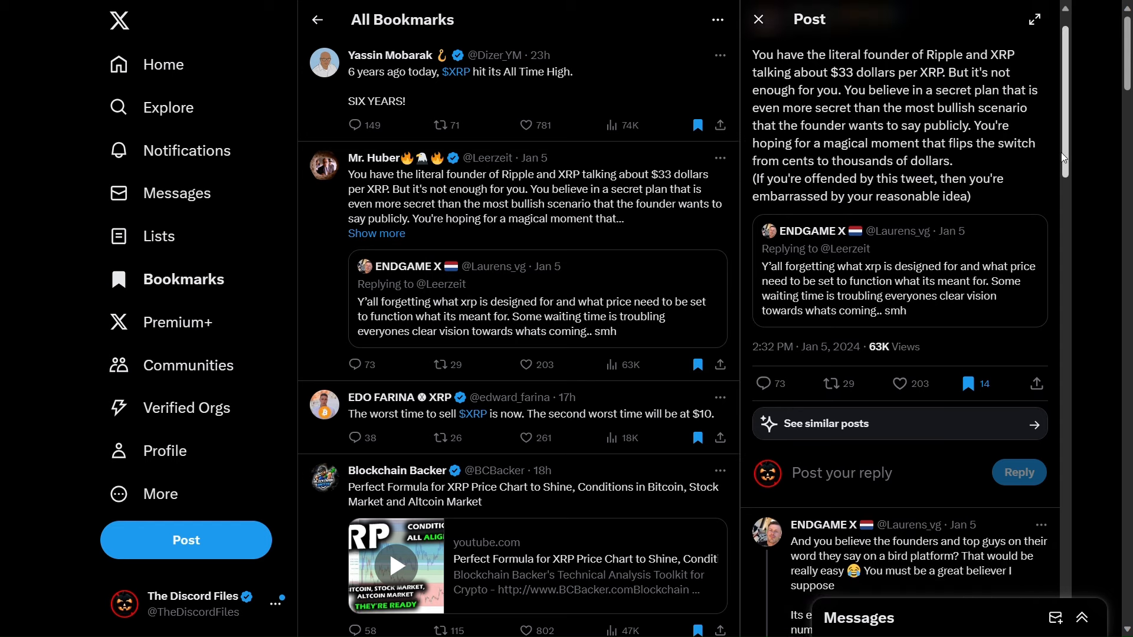
scroll(up, 3)
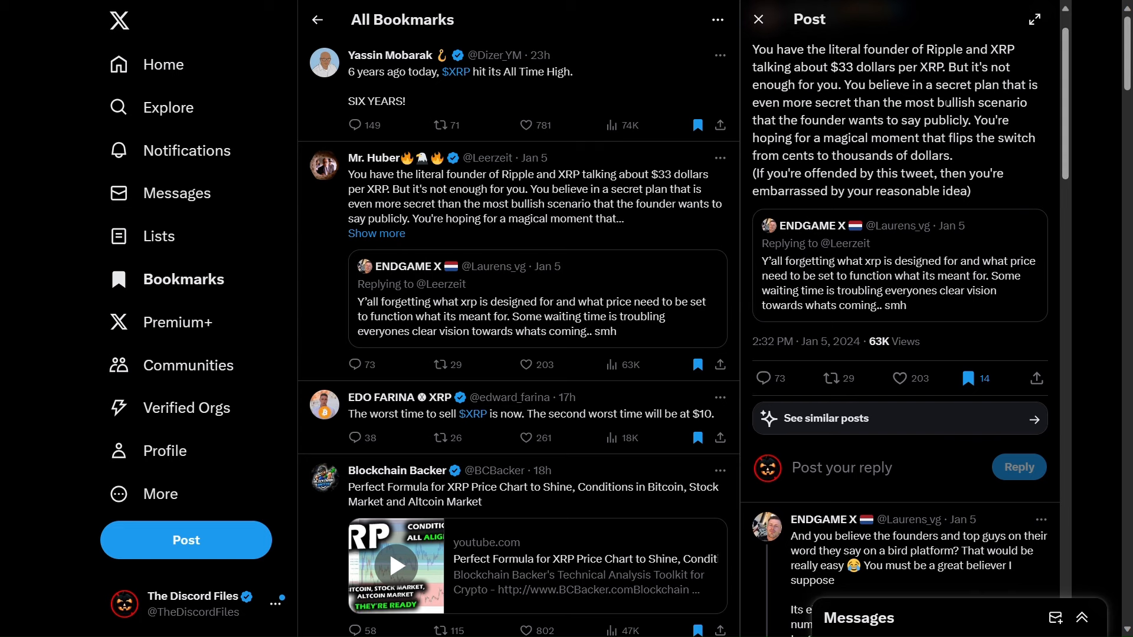
- Close Mr. Huber's post panel and return to the full All Bookmarks list
click(757, 20)
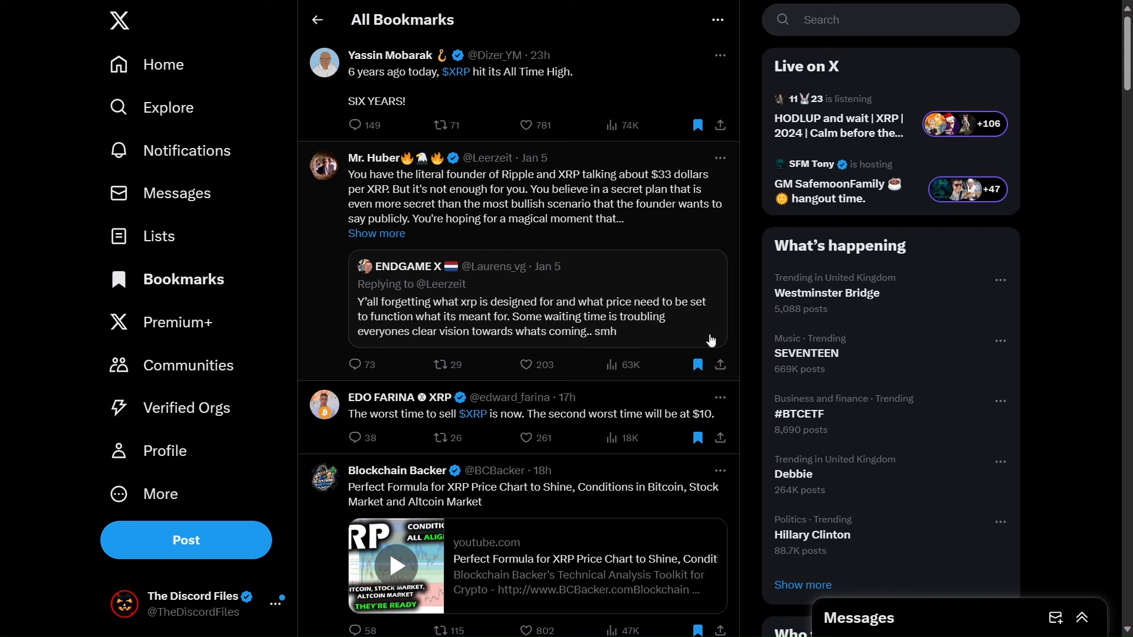
mouse_move(1091, 161)
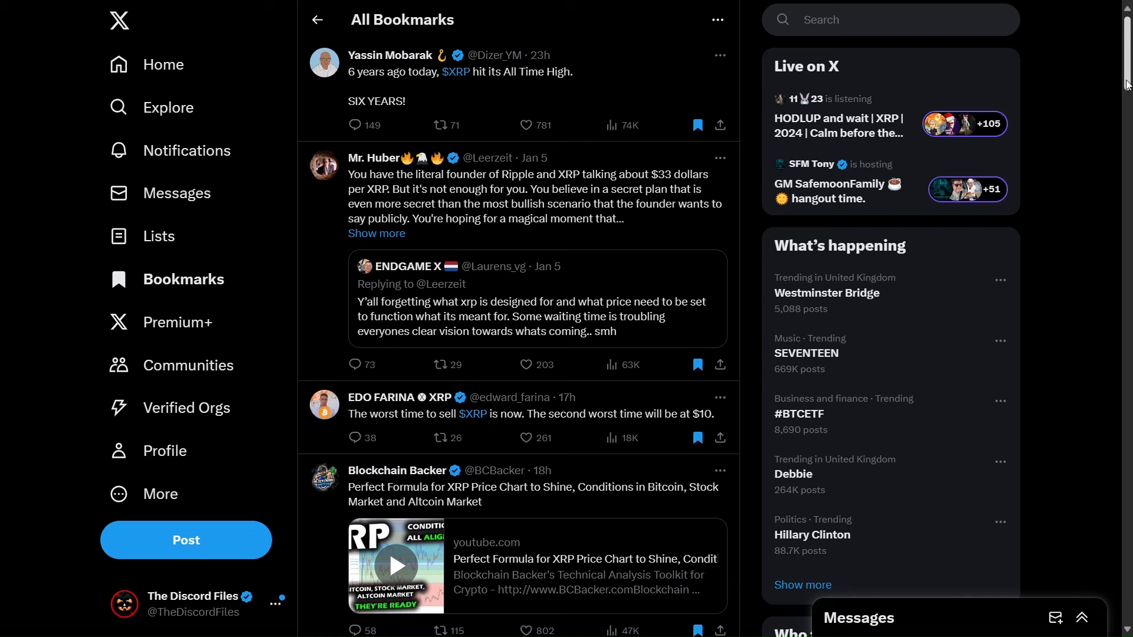
- Move down the Bookmarks list past Amelie's post to Peter St Onge's inflation video post
scroll(down, 3)
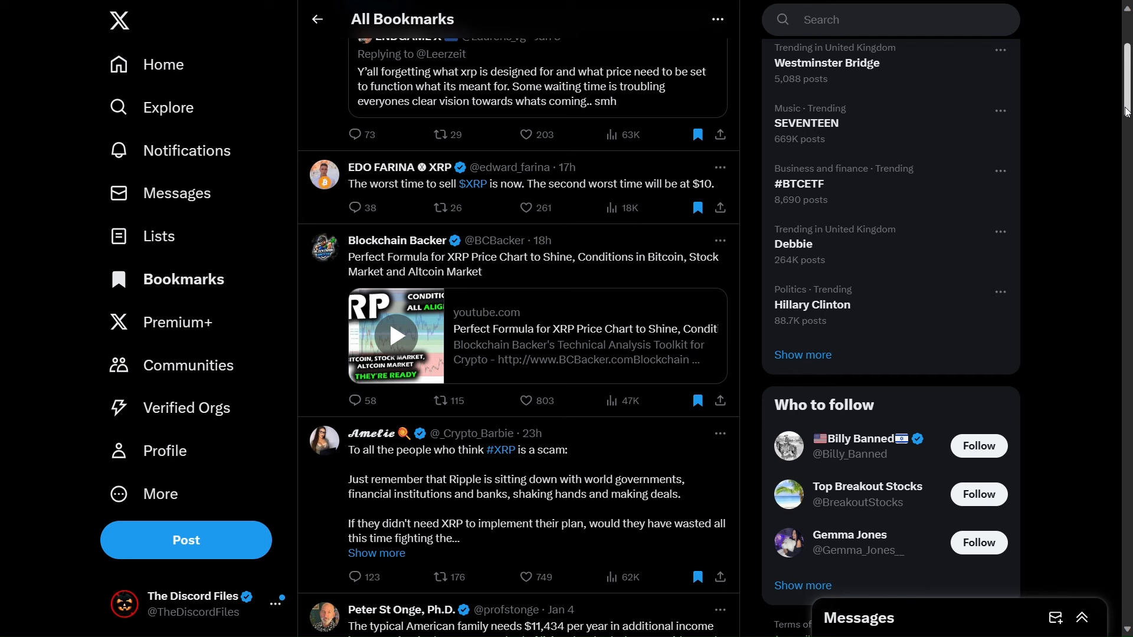
click(439, 400)
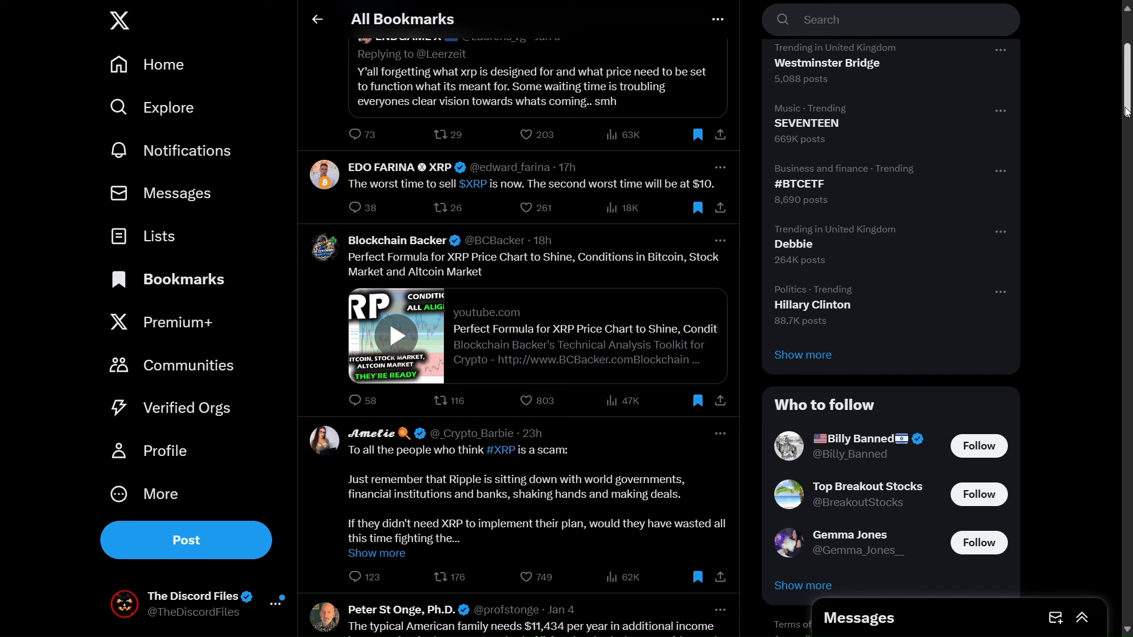
scroll(down, 3)
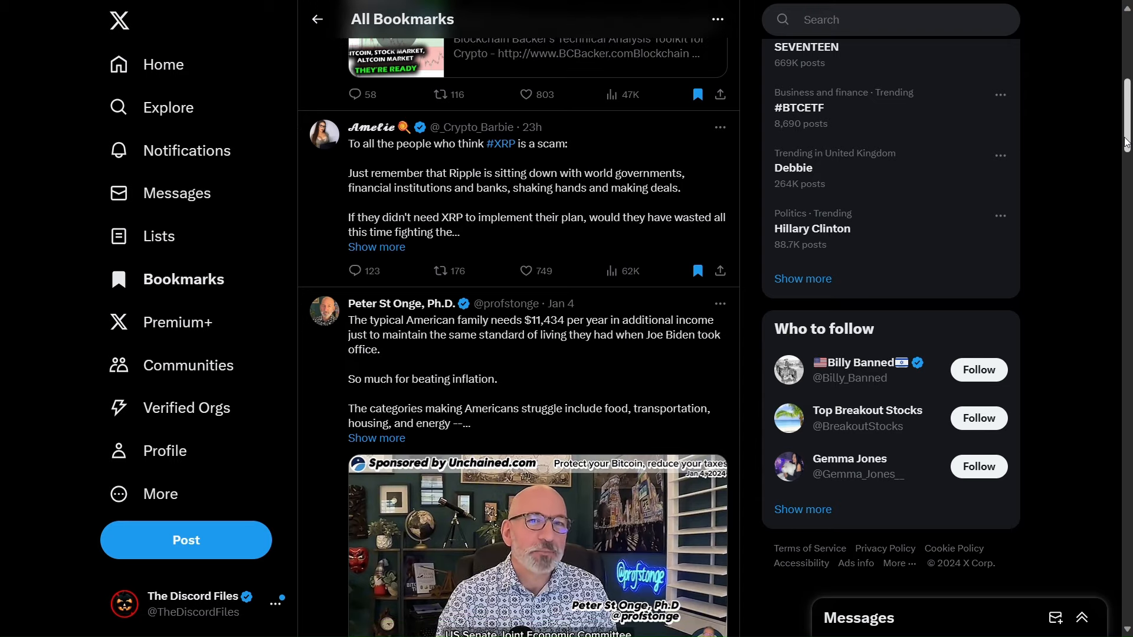
scroll(down, 3)
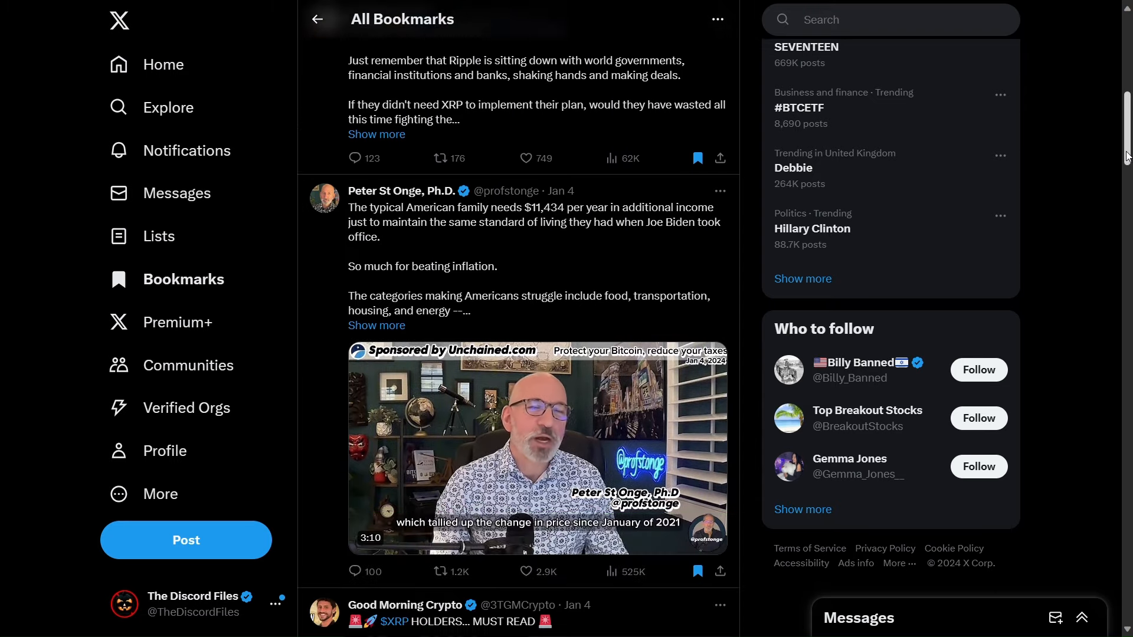
- View Peter St Onge's post about families needing $11,434 more per year, video playing in the side panel
scroll(down, 3)
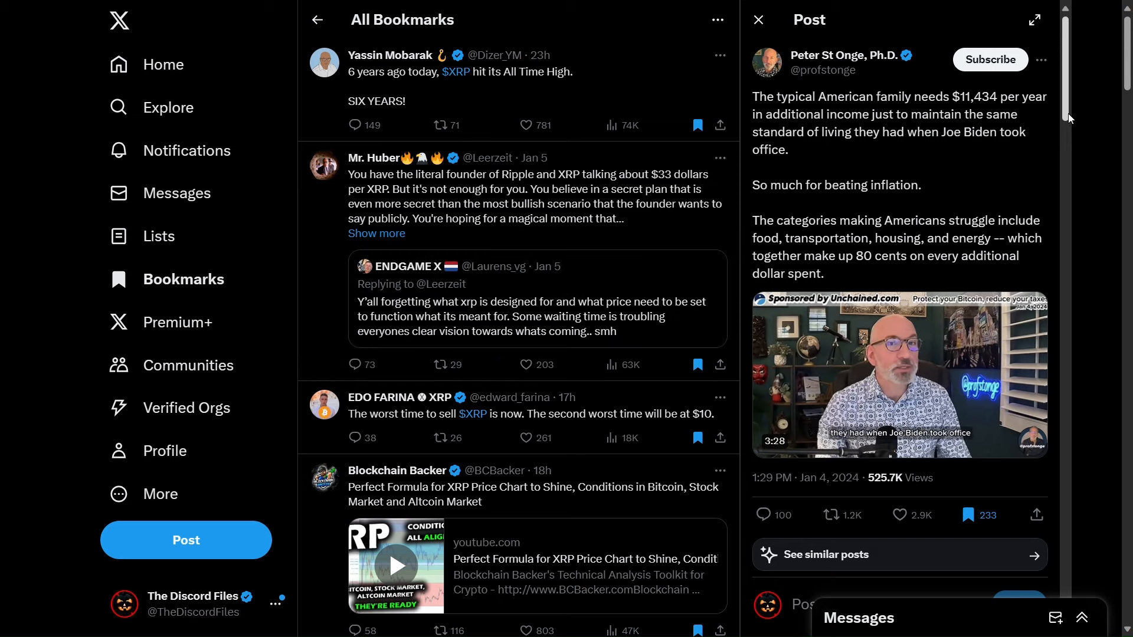
scroll(down, 3)
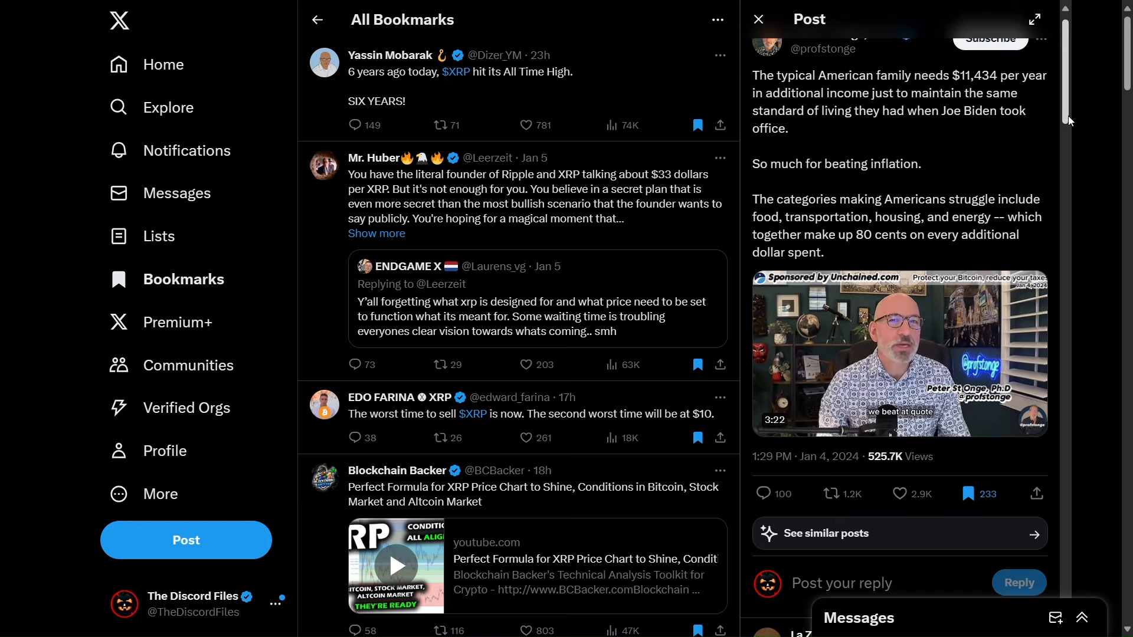
scroll(up, 3)
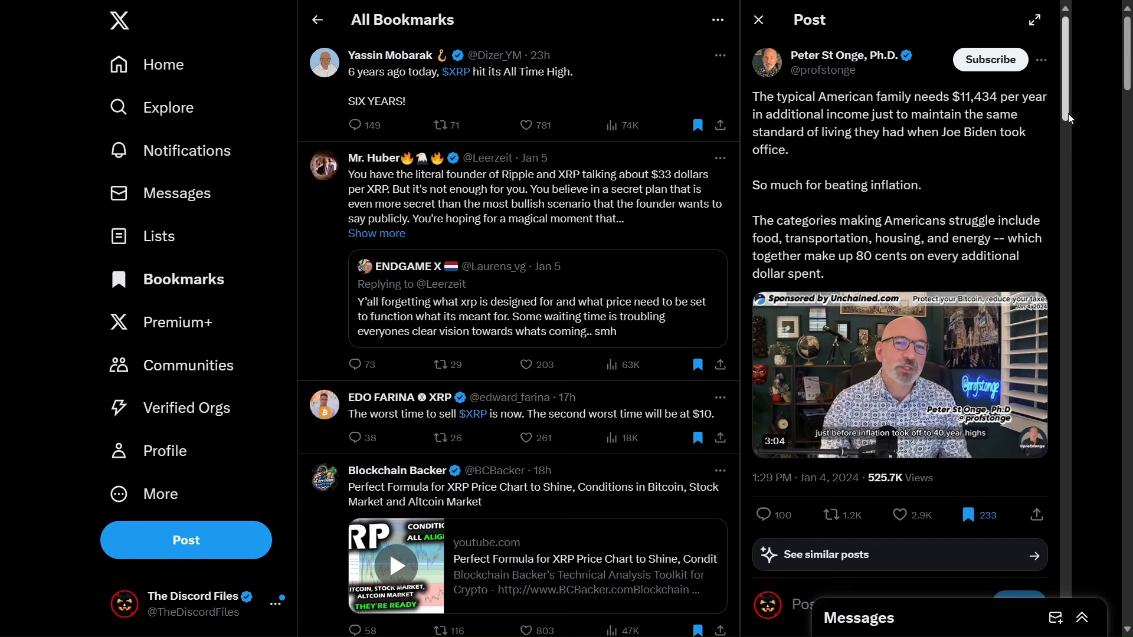
scroll(down, 3)
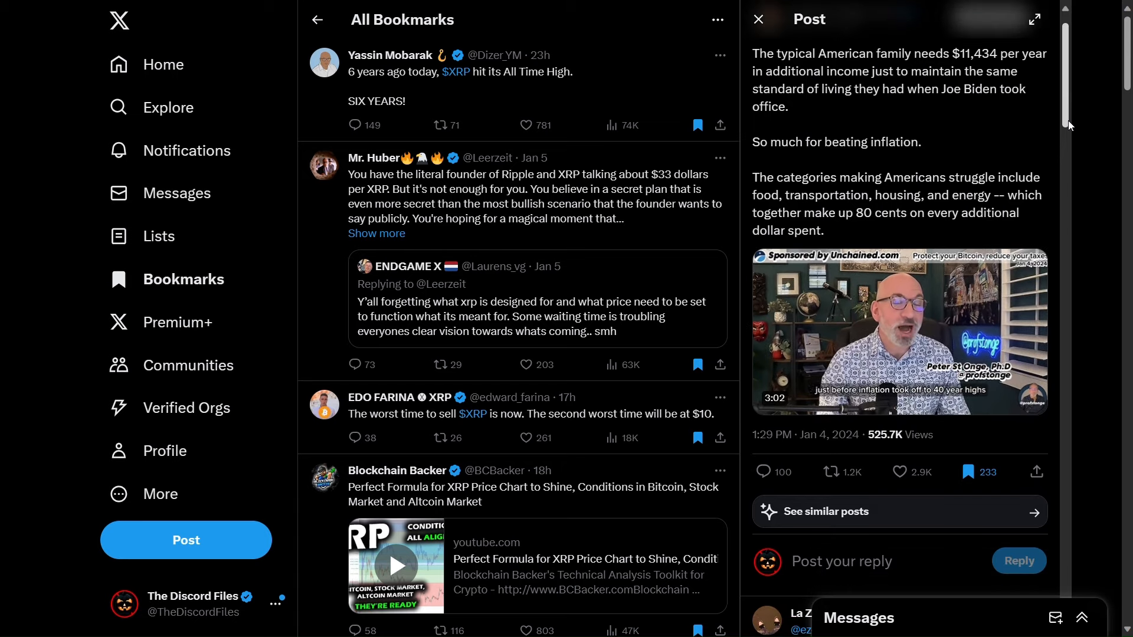